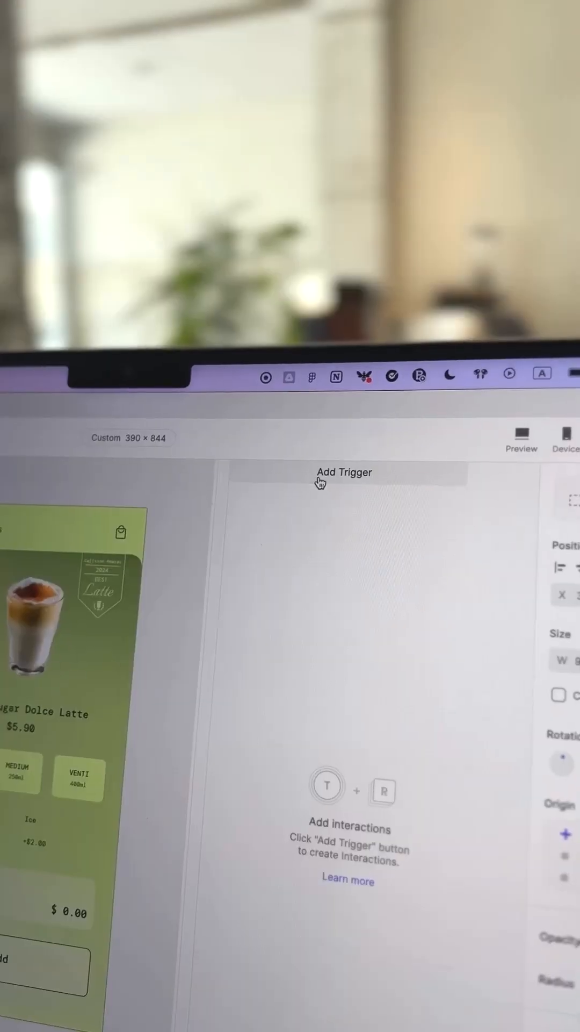
Add a Tap trigger to the Medium Card layer
left_click(344, 472)
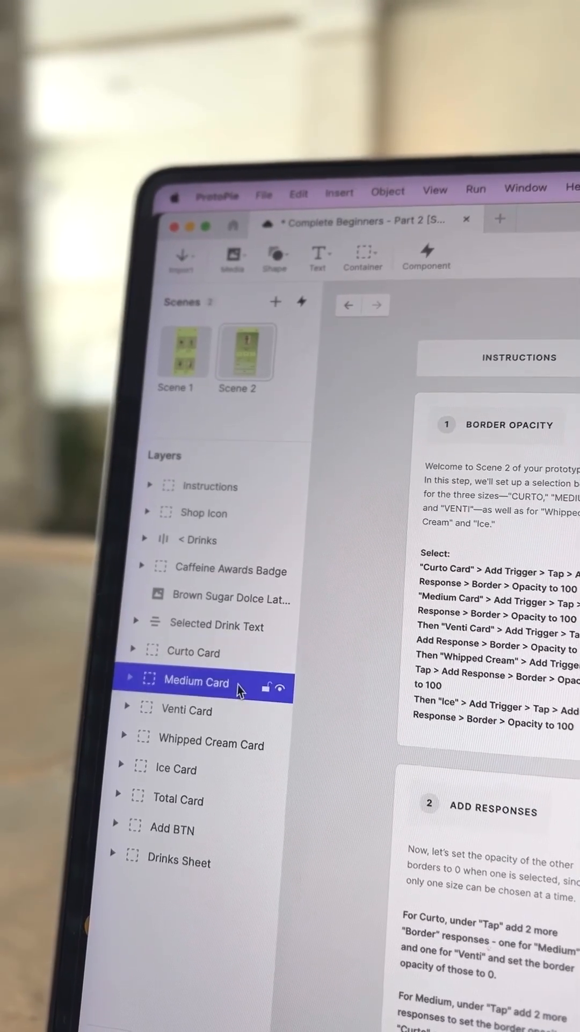
left_click(237, 400)
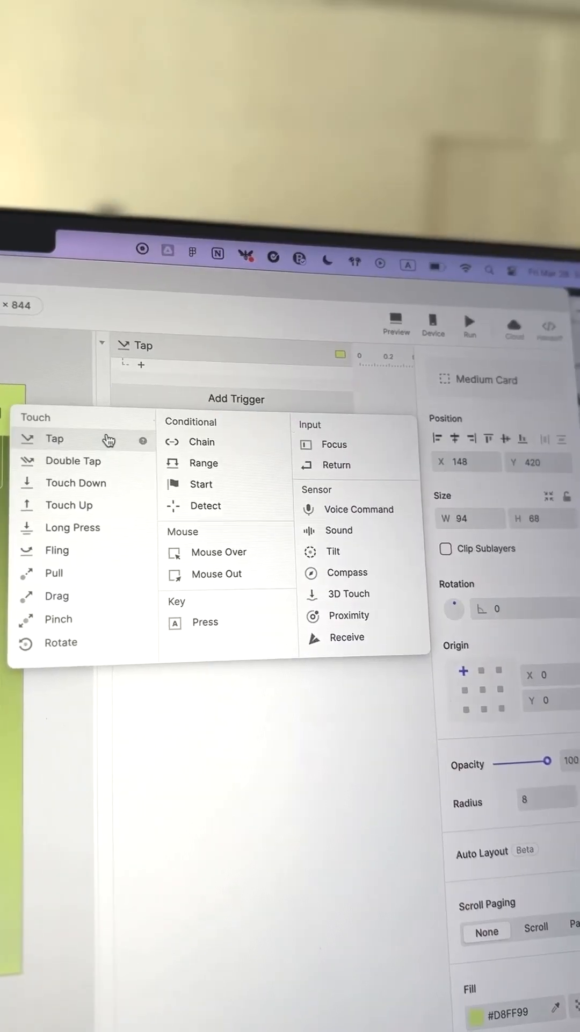
left_click(54, 439)
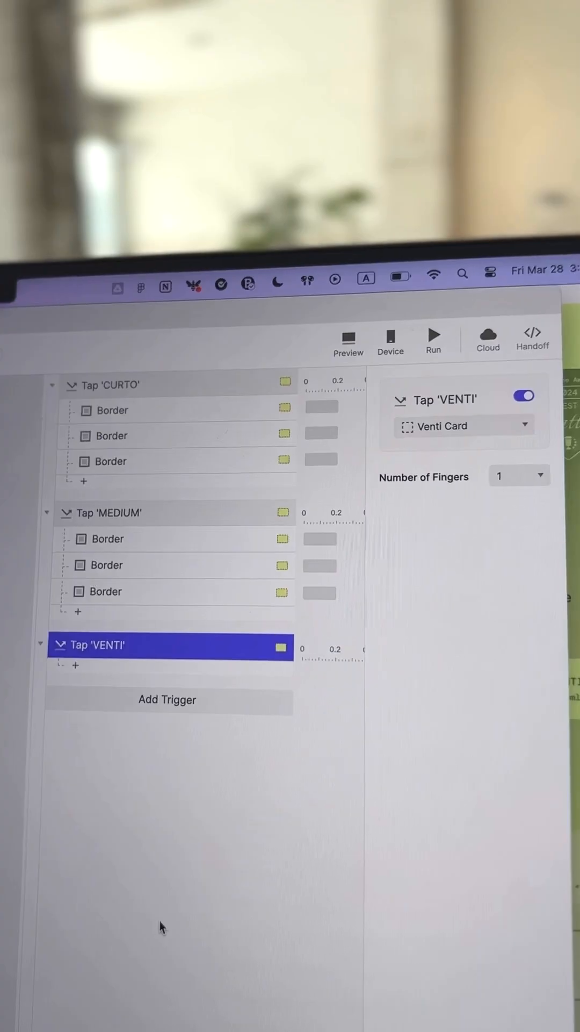
Add Border responses under the size-card taps and start the preview
left_click(74, 665)
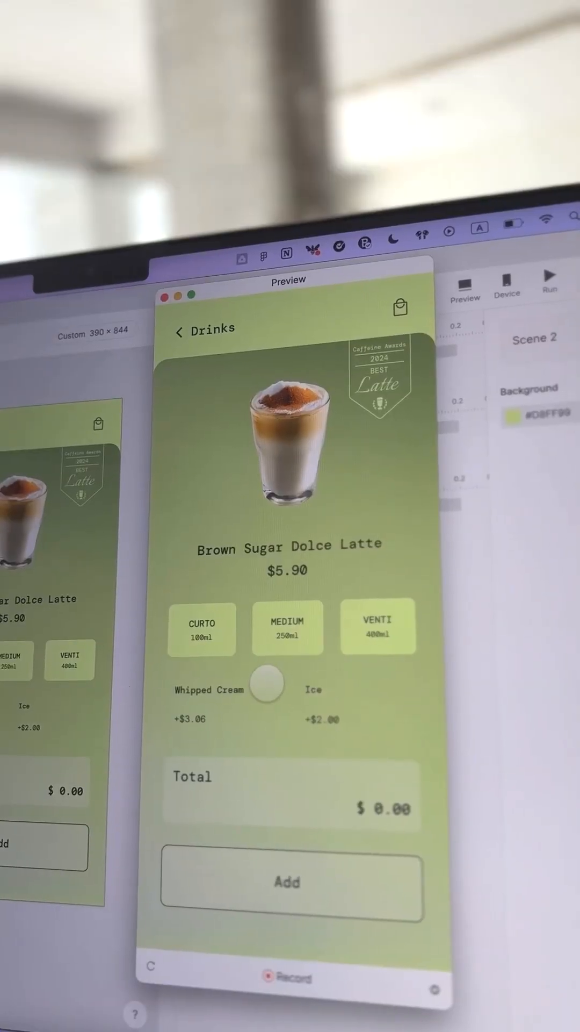
Tap MEDIUM and CURTO in the preview to check each size gets outlined
left_click(288, 632)
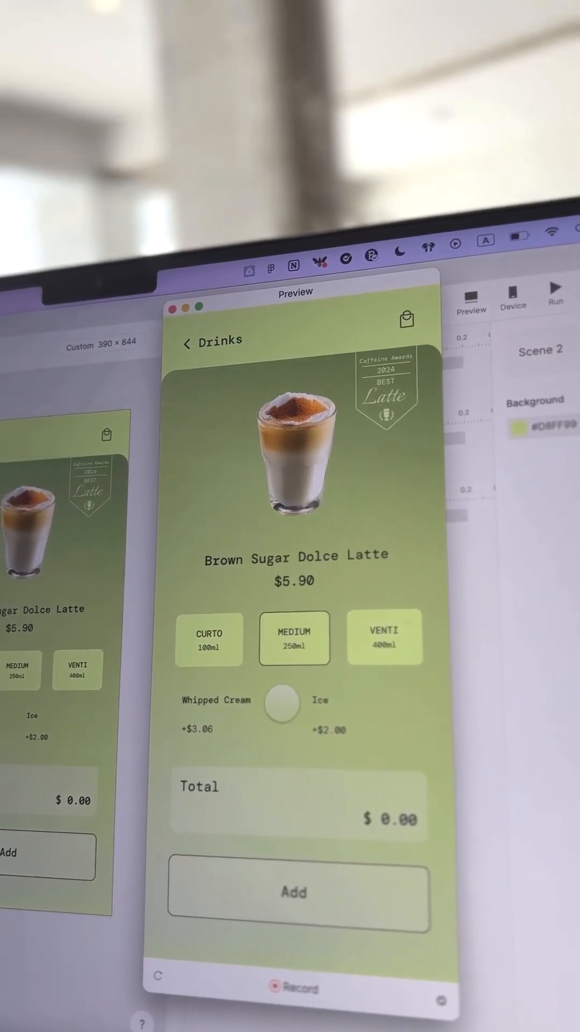
left_click(209, 654)
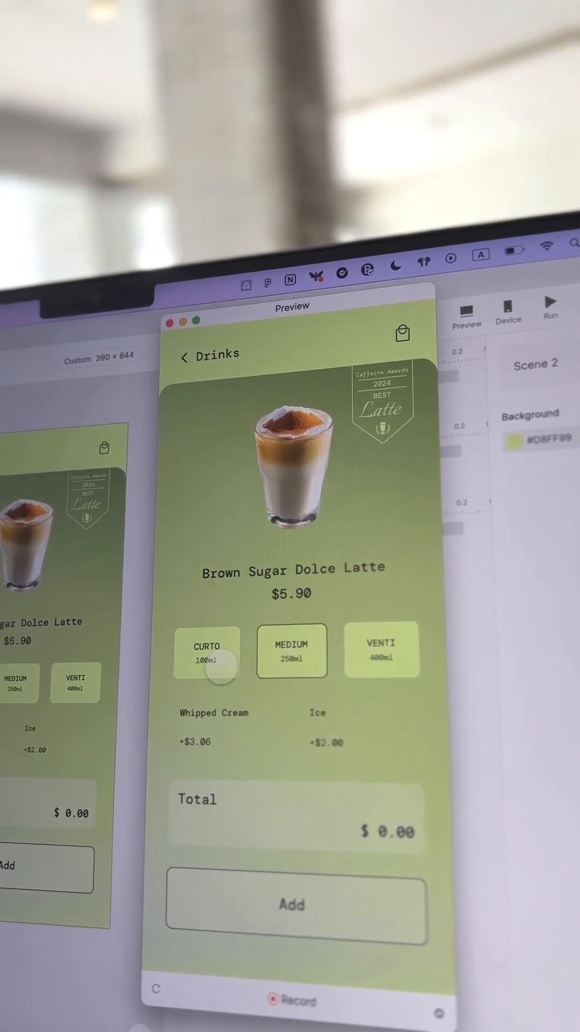
left_click(291, 660)
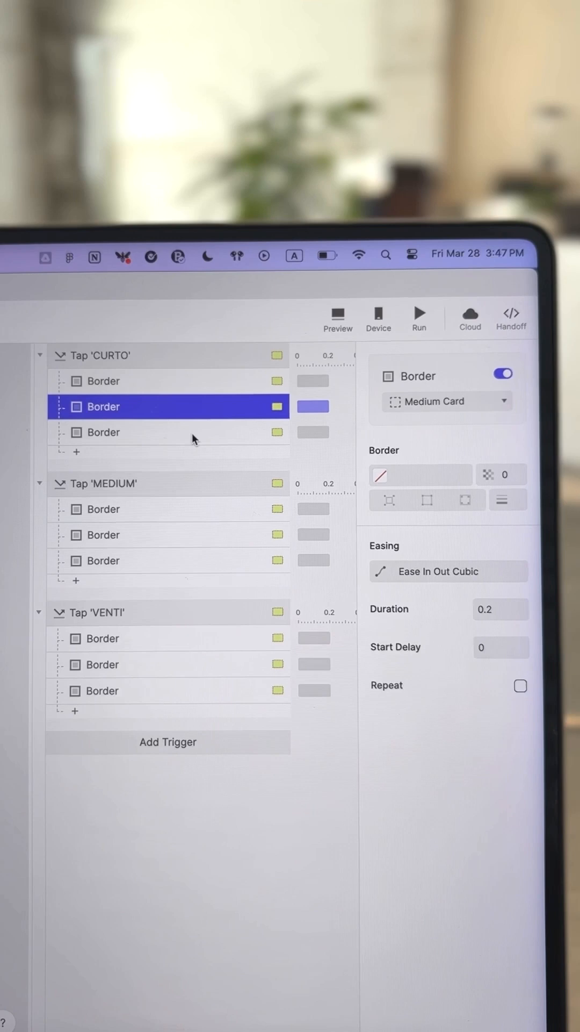
Check the Curto tap's Medium Card border response has opacity 0
left_click(103, 534)
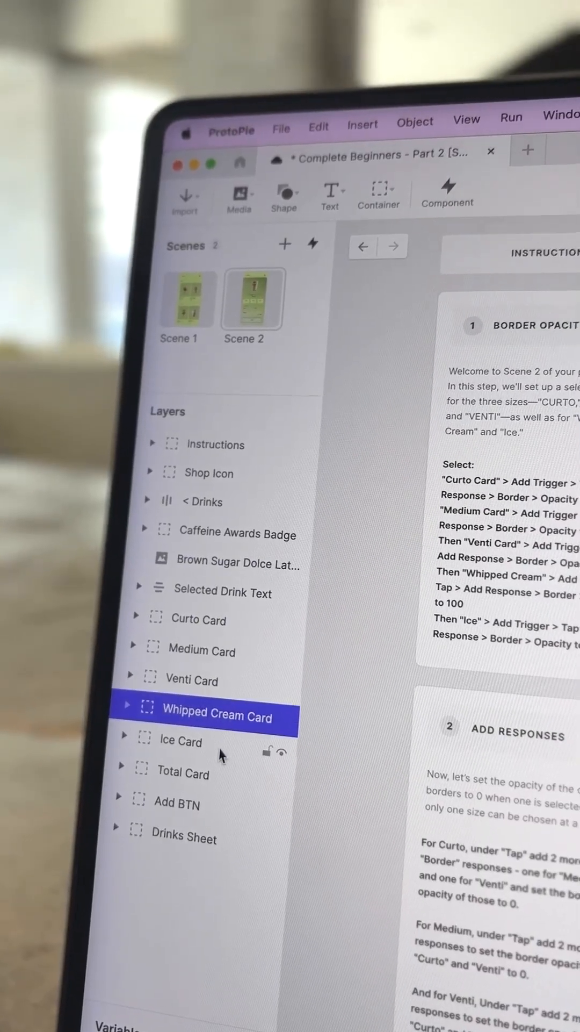
Add a Tap trigger with a Border response to the Whipped Cream Card
left_click(191, 744)
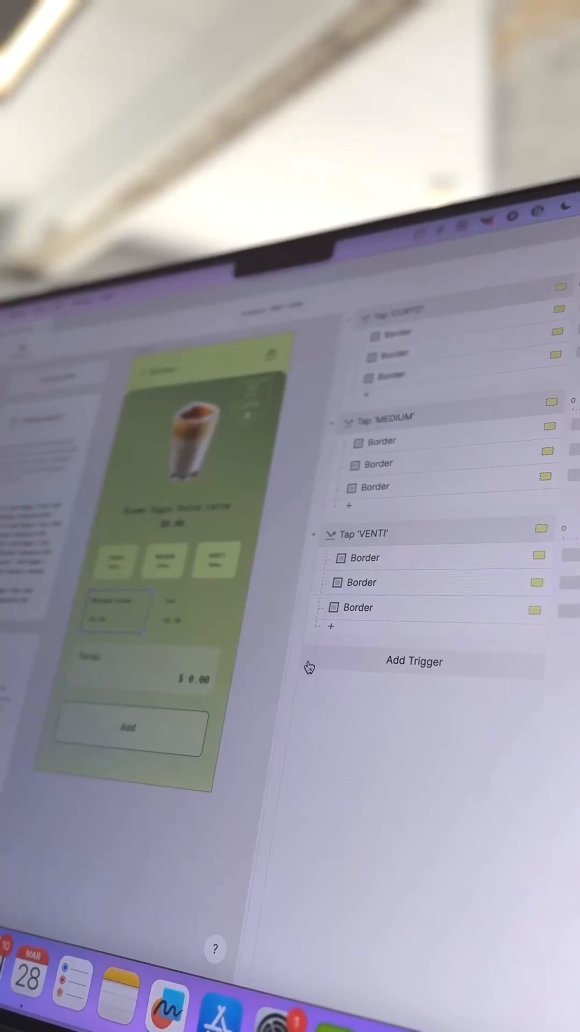
left_click(414, 661)
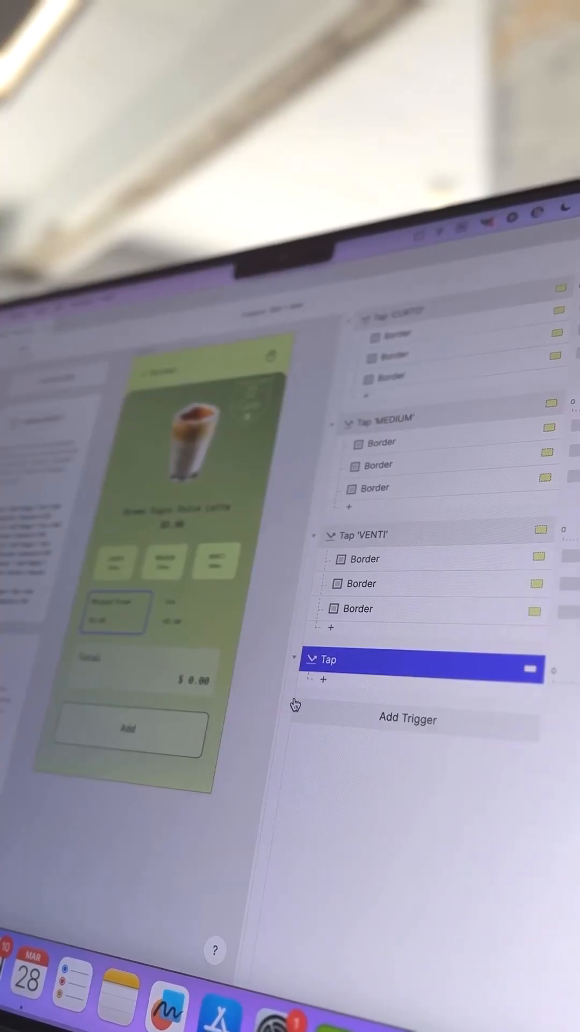
left_click(324, 681)
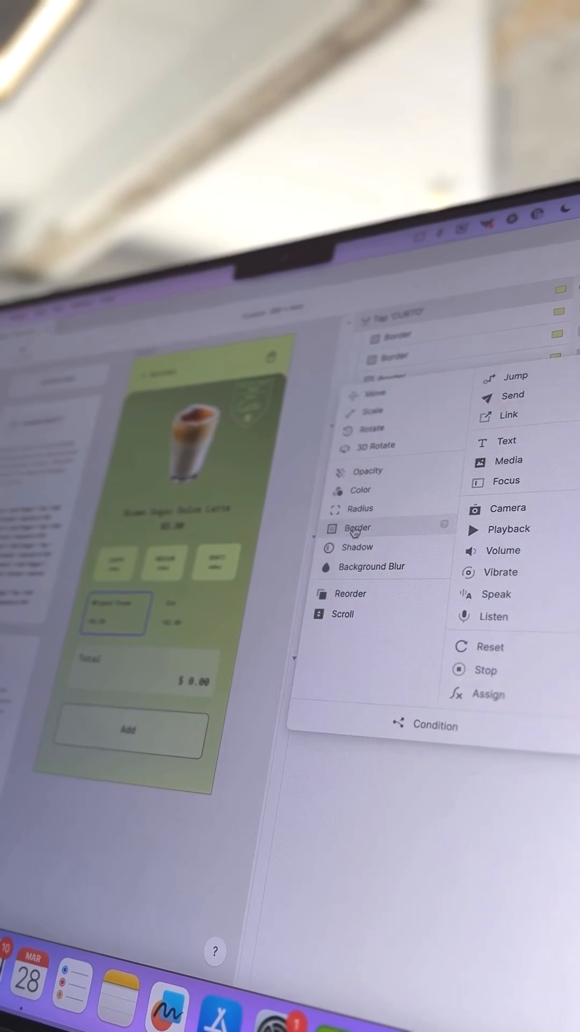
left_click(358, 527)
type("1")
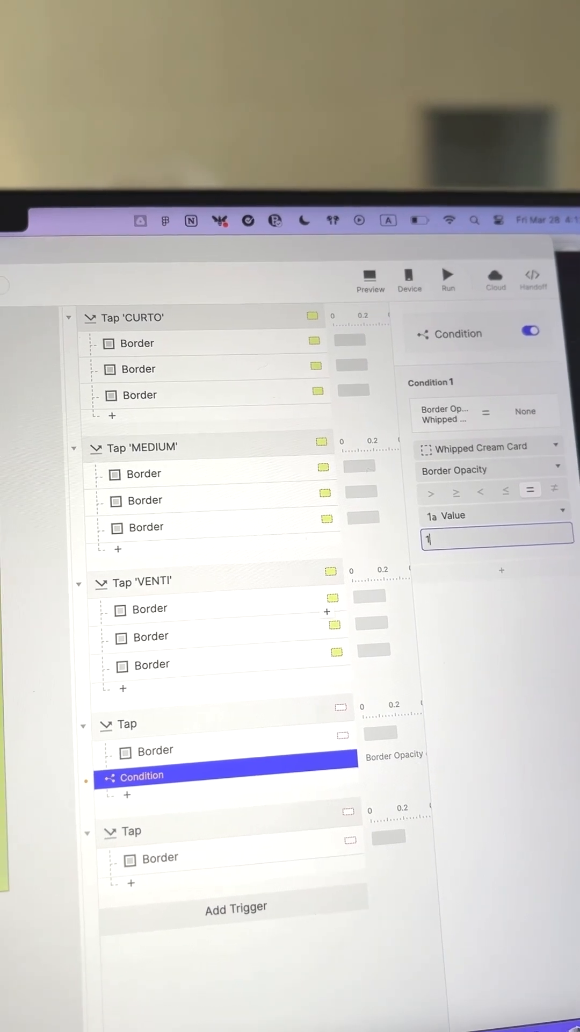
Set the Whipped Cream border-opacity condition value to 100
type("00")
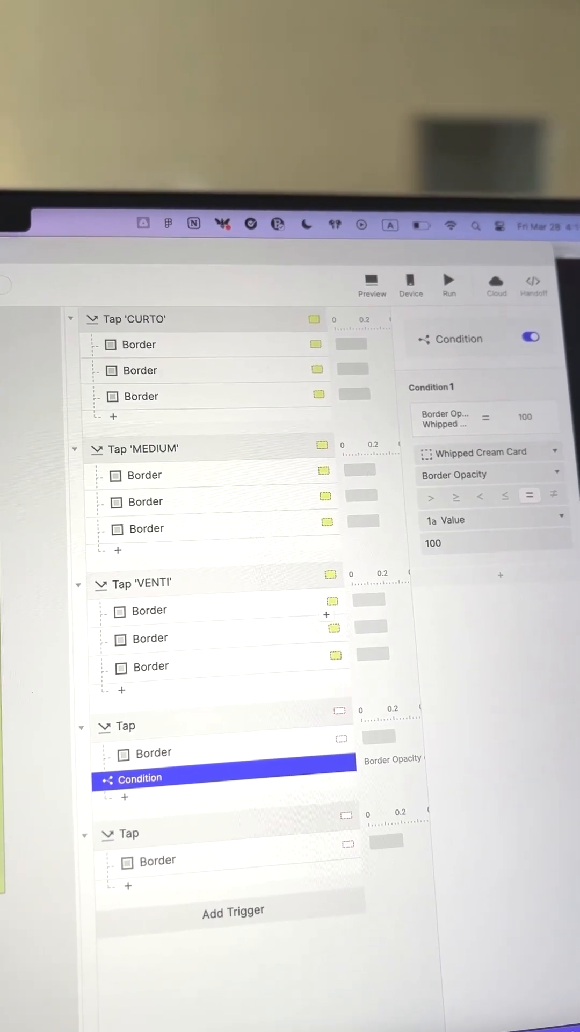